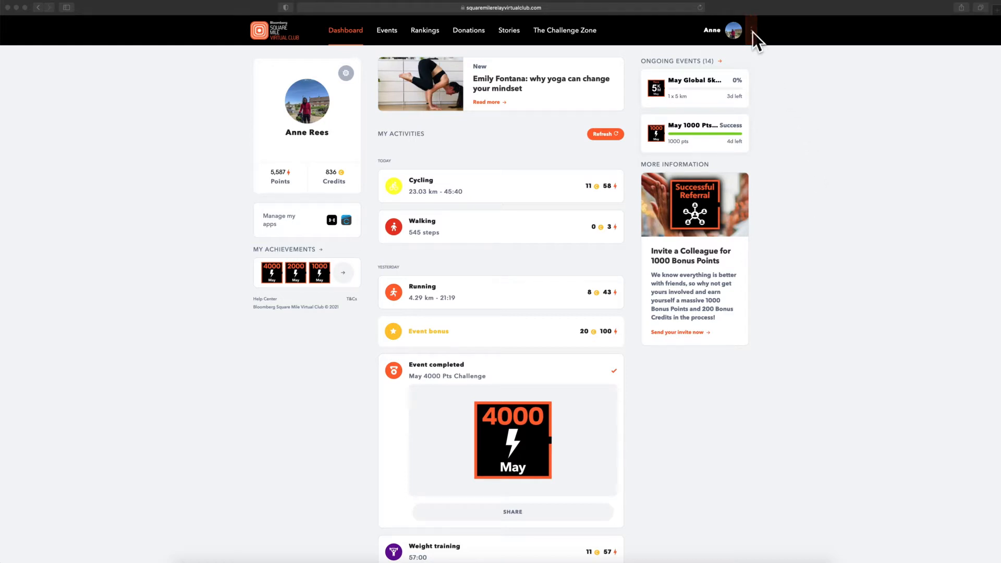
Reach the Help Center from the profile avatar's account menu
{"action": "left_click", "coordinate": [732, 29]}
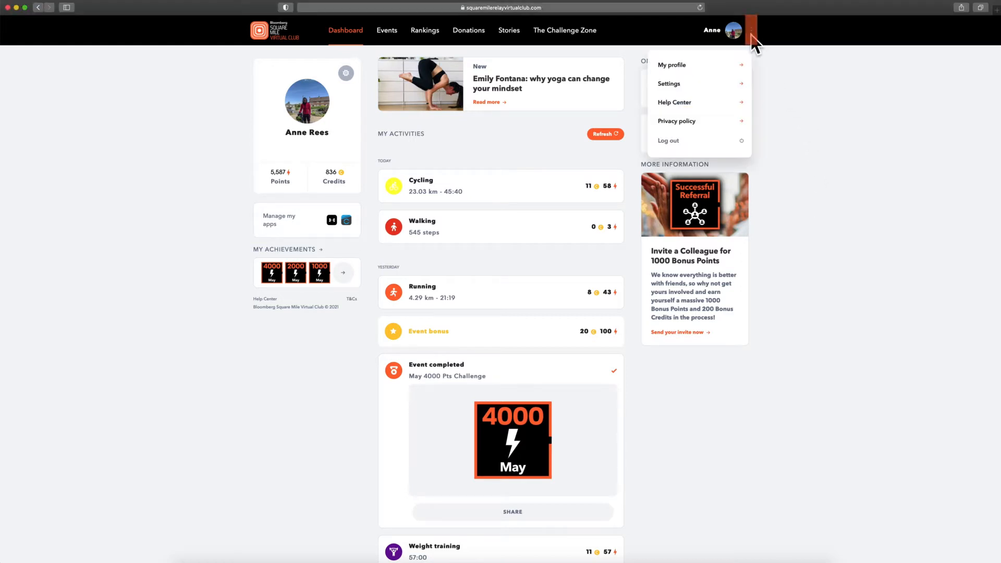
{"action": "mouse_move", "coordinate": [719, 110]}
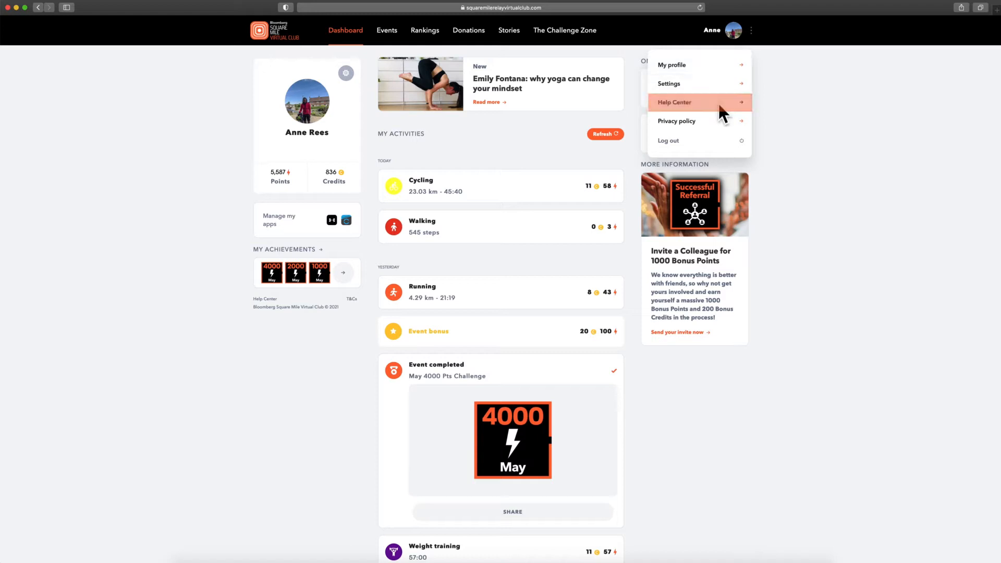
{"action": "left_click", "coordinate": [674, 102]}
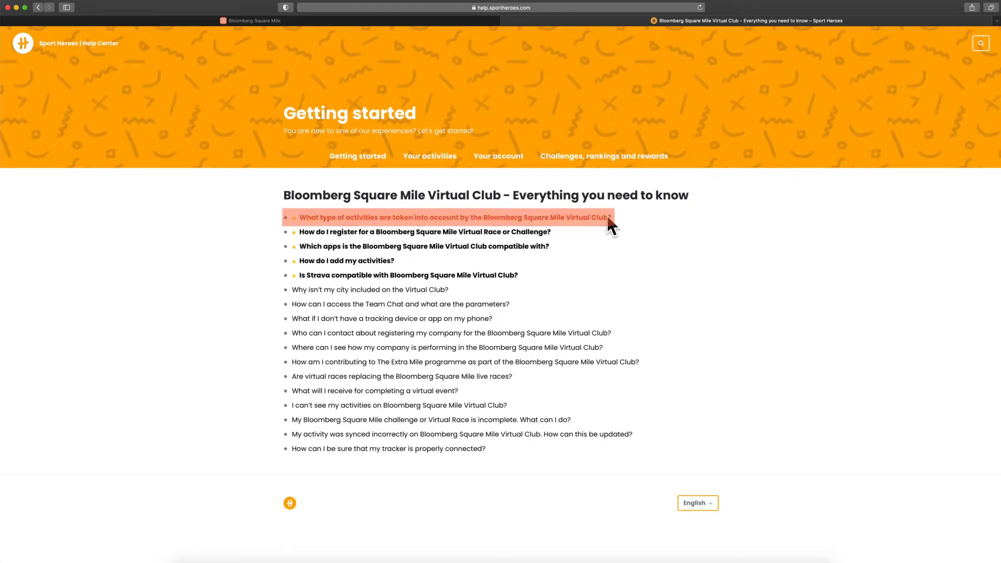
{"action": "mouse_move", "coordinate": [603, 227]}
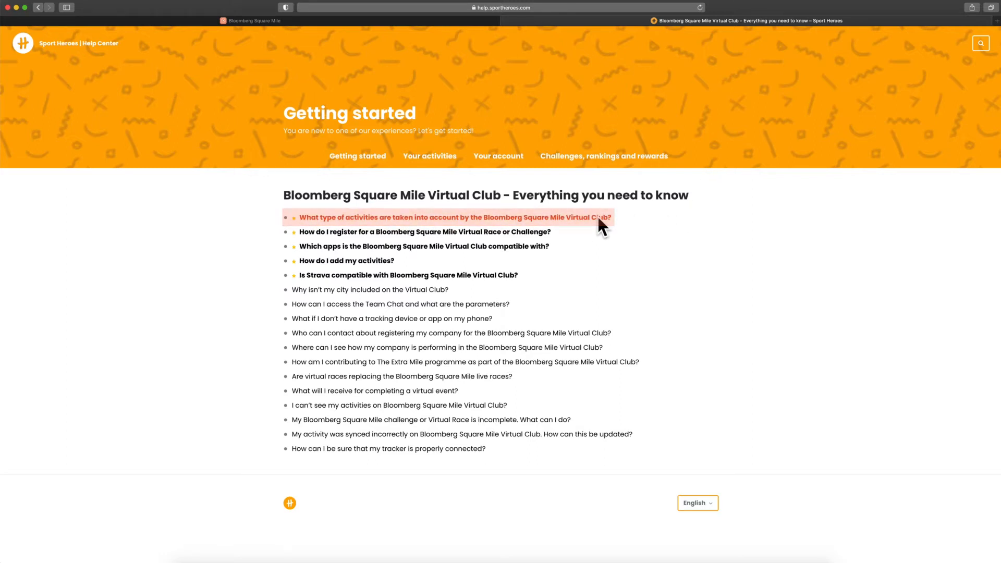
Read the 'What type of activities are taken into account' article down to the activity points table
{"action": "left_click", "coordinate": [453, 217]}
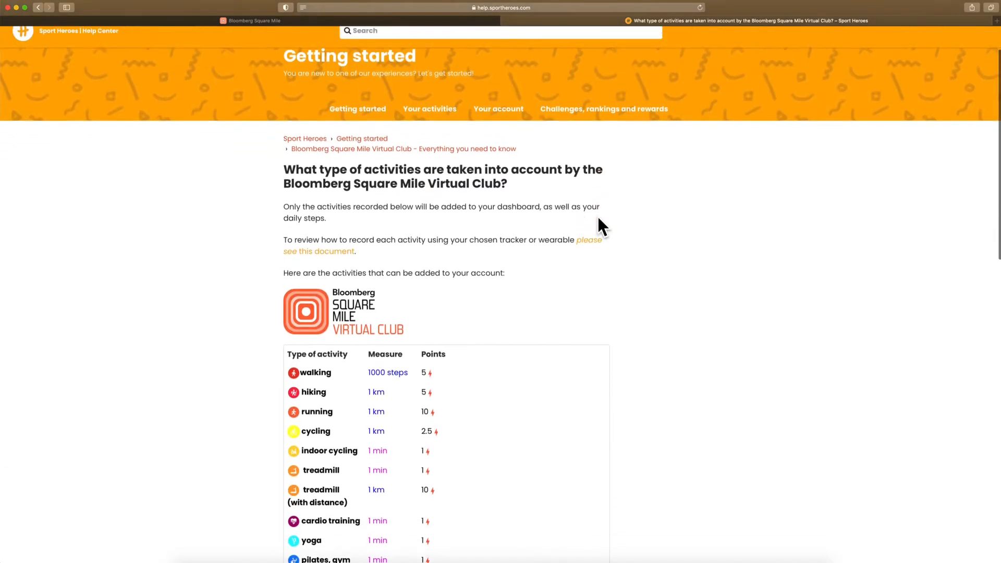
{"action": "scroll", "scroll_direction": "down", "scroll_amount": 3}
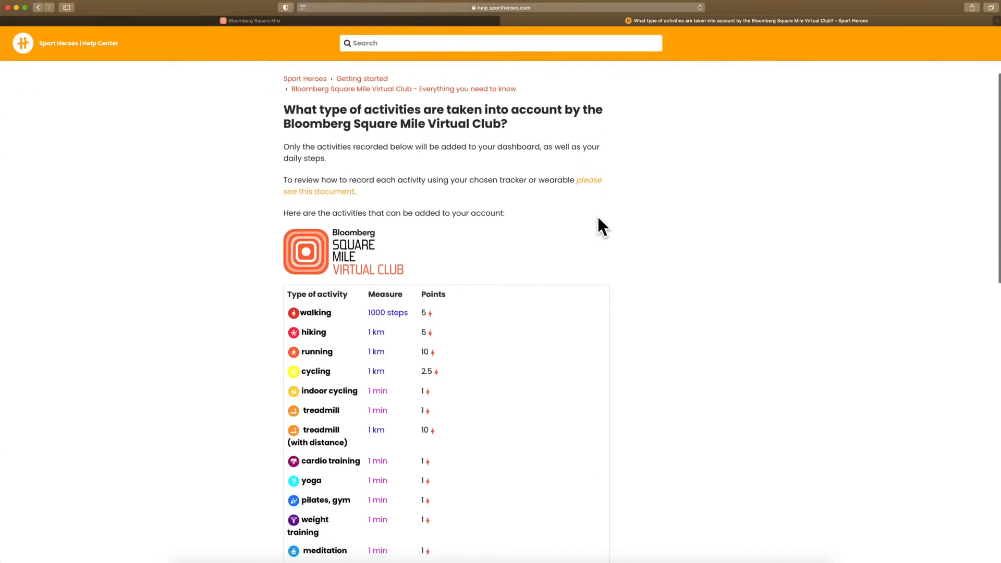
{"action": "scroll", "scroll_direction": "down", "scroll_amount": 3}
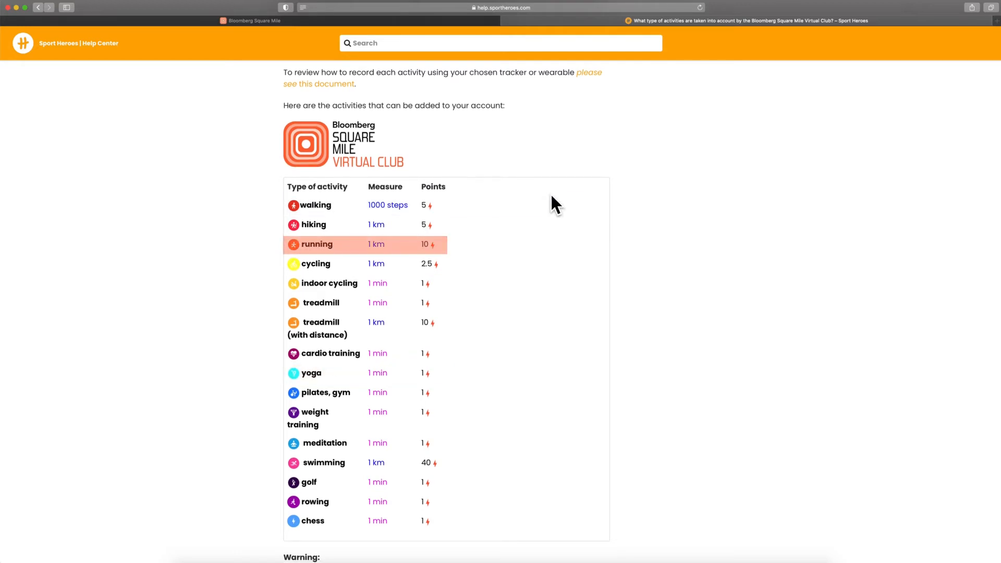
{"action": "mouse_move", "coordinate": [427, 26]}
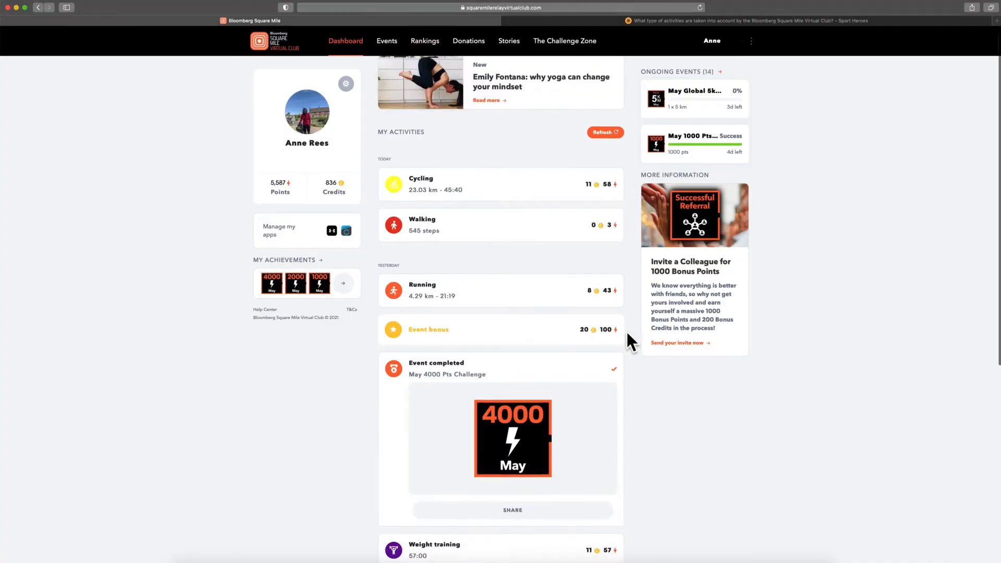
Review My Activities and the event bonus, then go to the London monthly Rankings
{"action": "scroll", "scroll_direction": "down", "scroll_amount": 3}
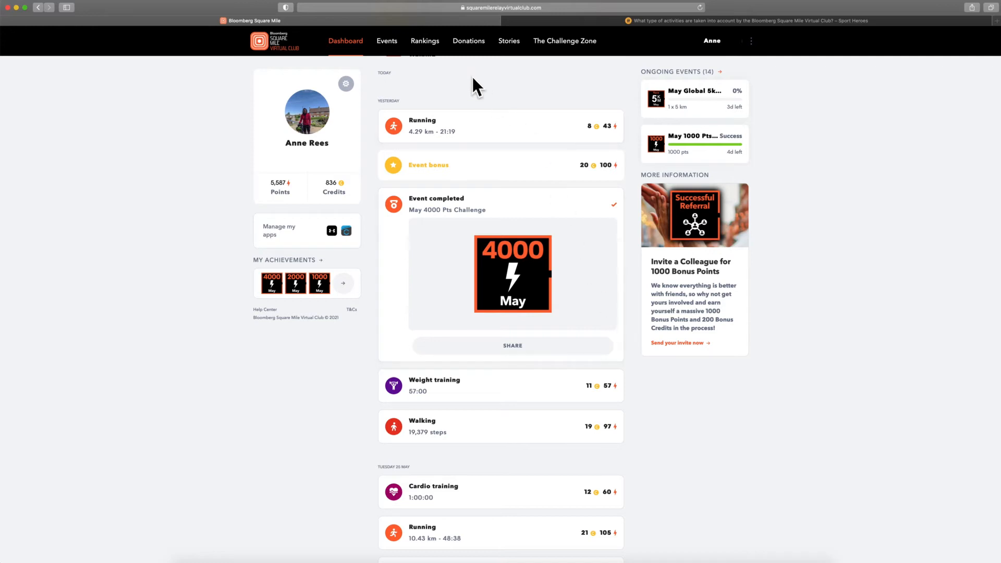
{"action": "left_click", "coordinate": [425, 41]}
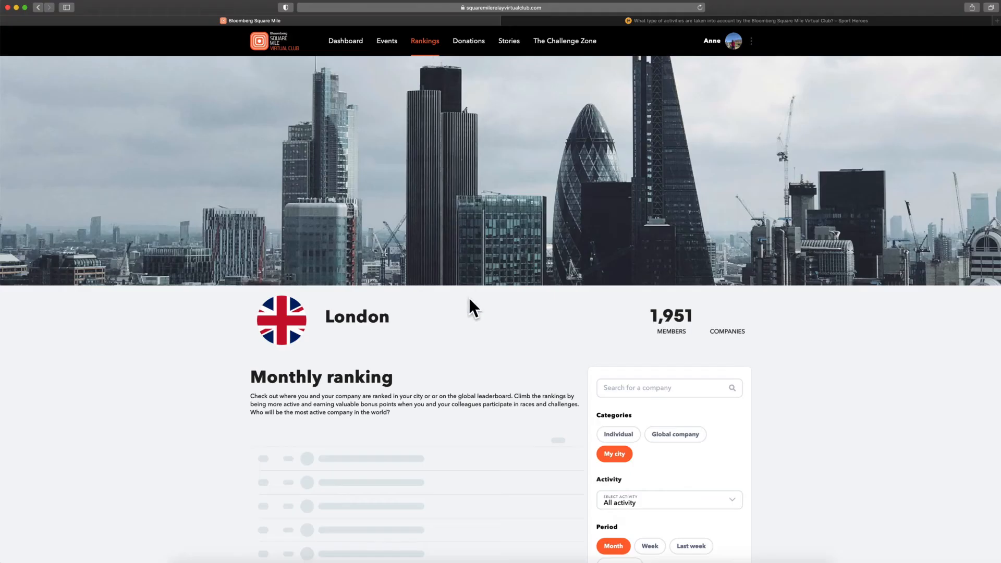
{"action": "scroll", "scroll_direction": "down", "scroll_amount": 3}
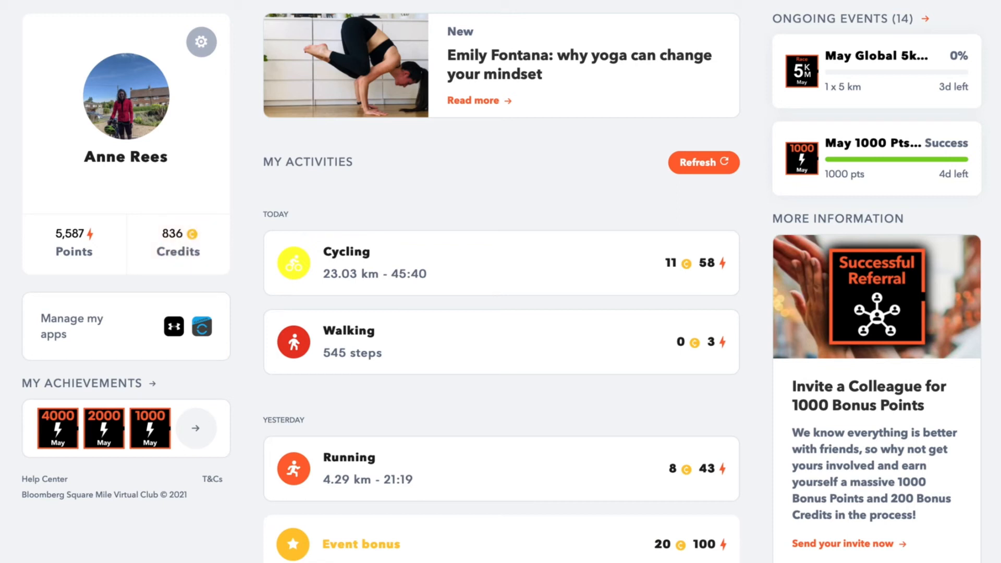
Show the Donations page filtered to SYD & TYO charities at 200 credits each
{"action": "left_click", "coordinate": [180, 244]}
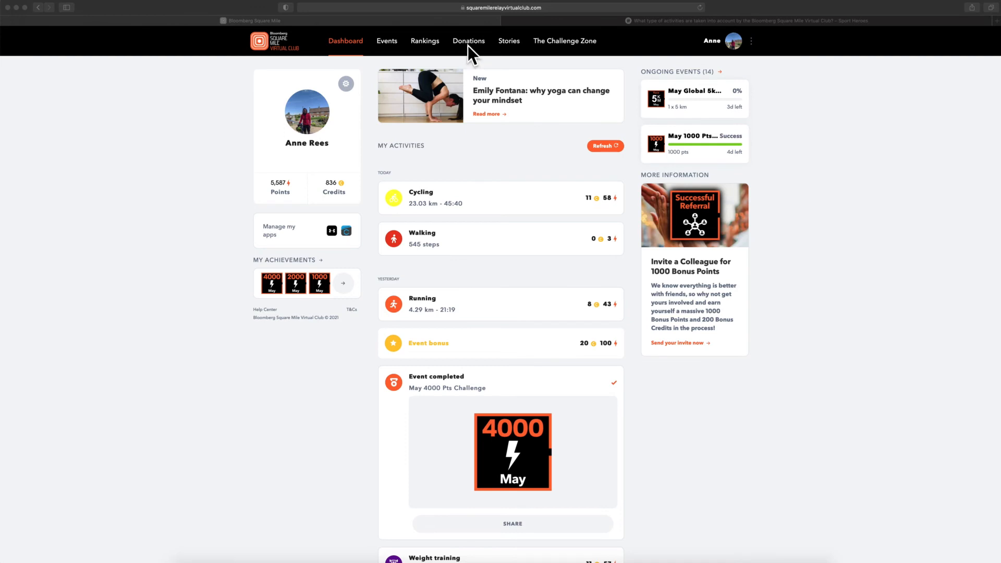
{"action": "left_click", "coordinate": [470, 41]}
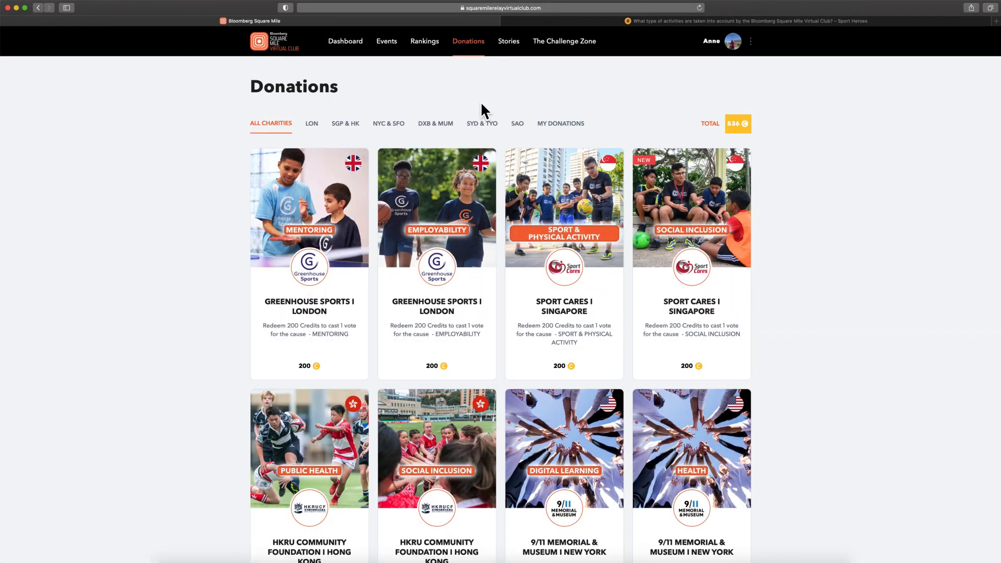
{"action": "left_click", "coordinate": [482, 123]}
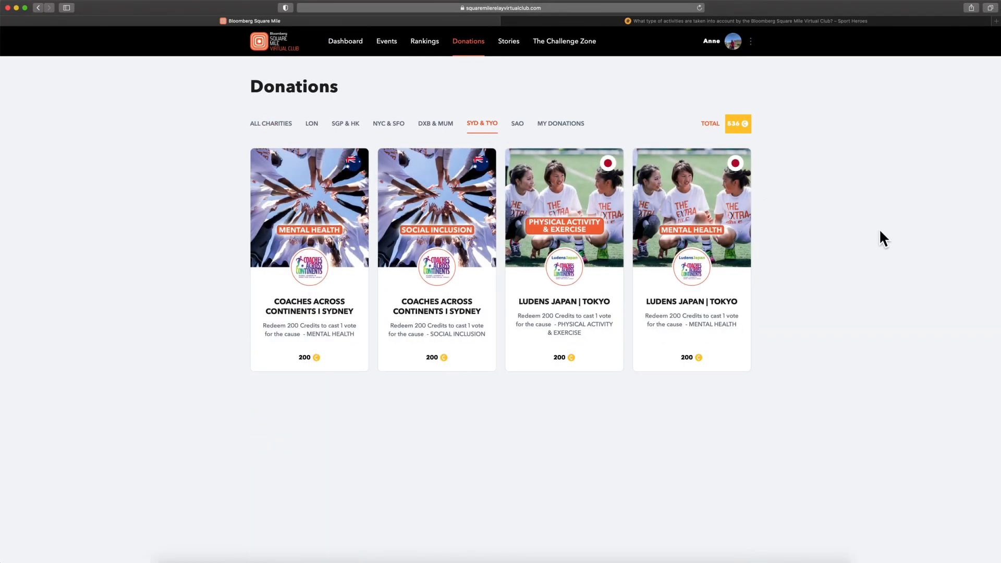